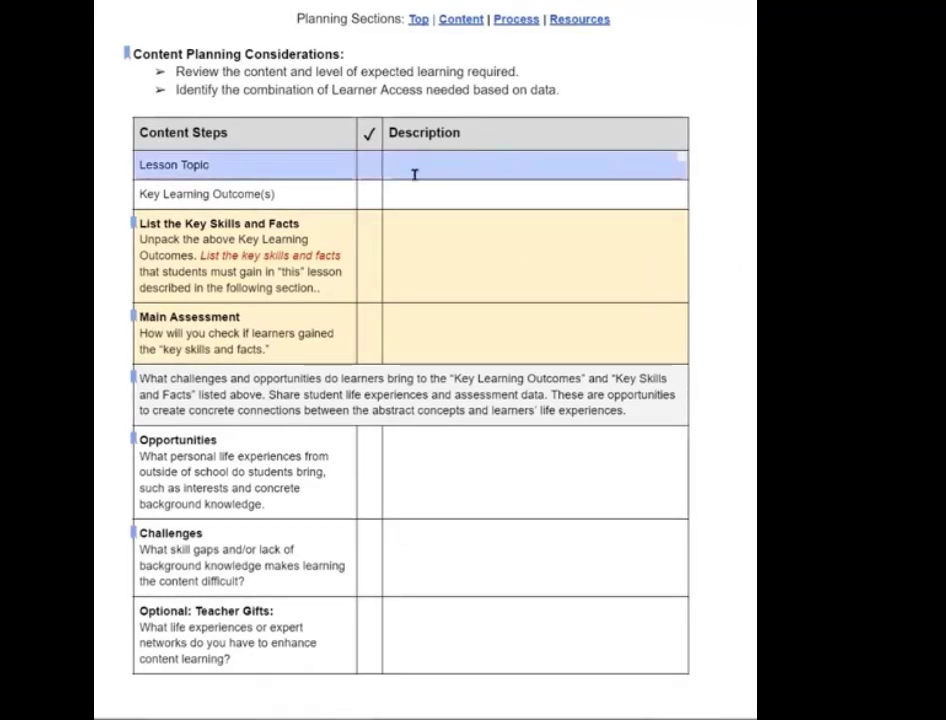
mouse_move(314, 197)
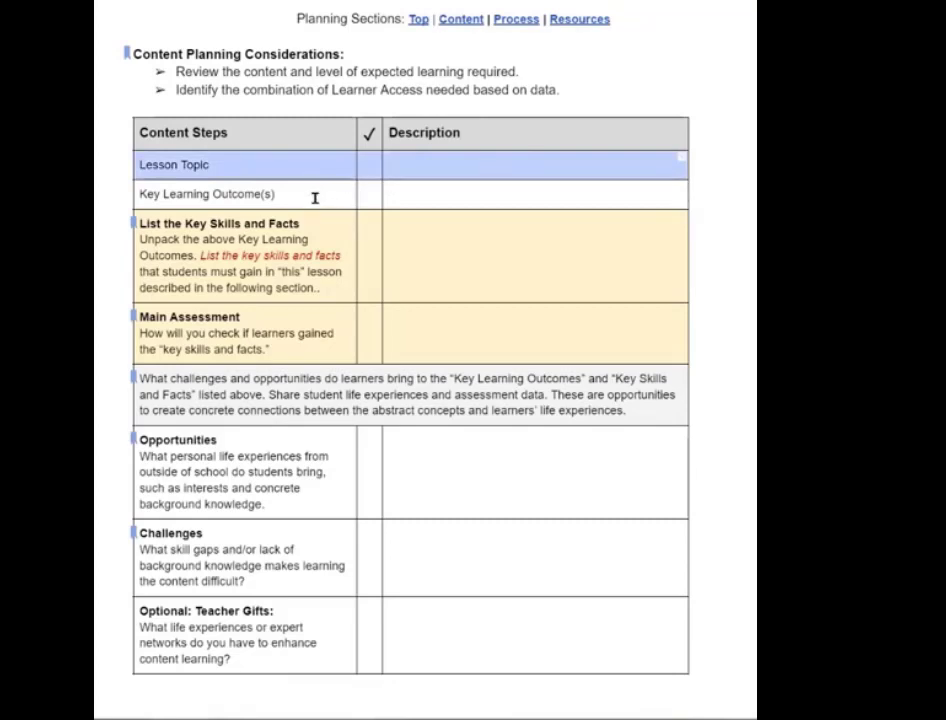
Point out the Key Learning Outcome(s), Opportunities and Challenges rows, highlighting 'personal life experiences'.
left_click(424, 197)
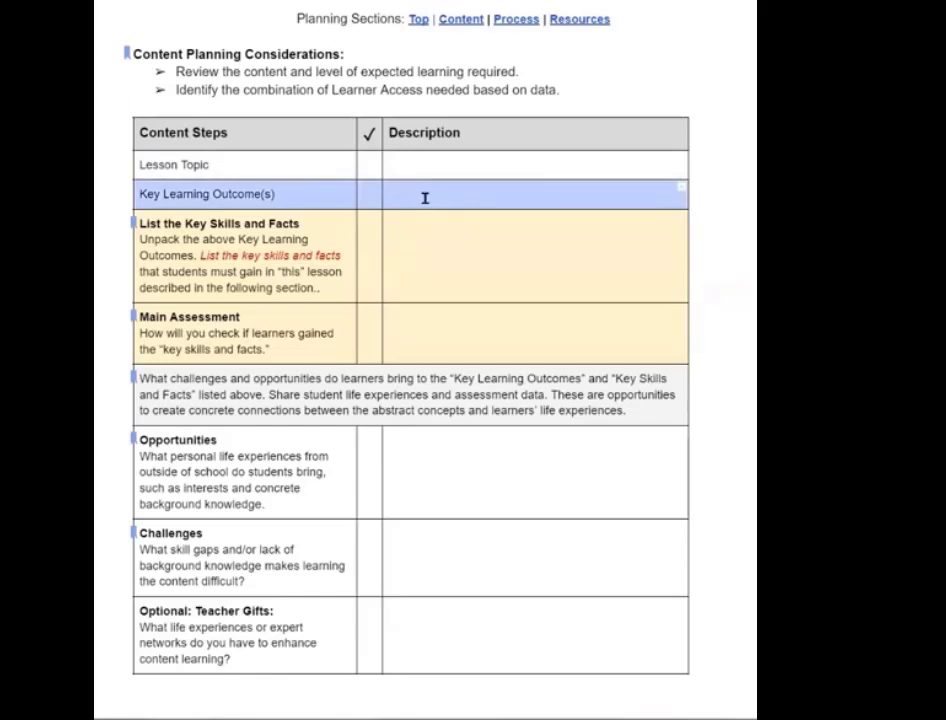
mouse_move(320, 206)
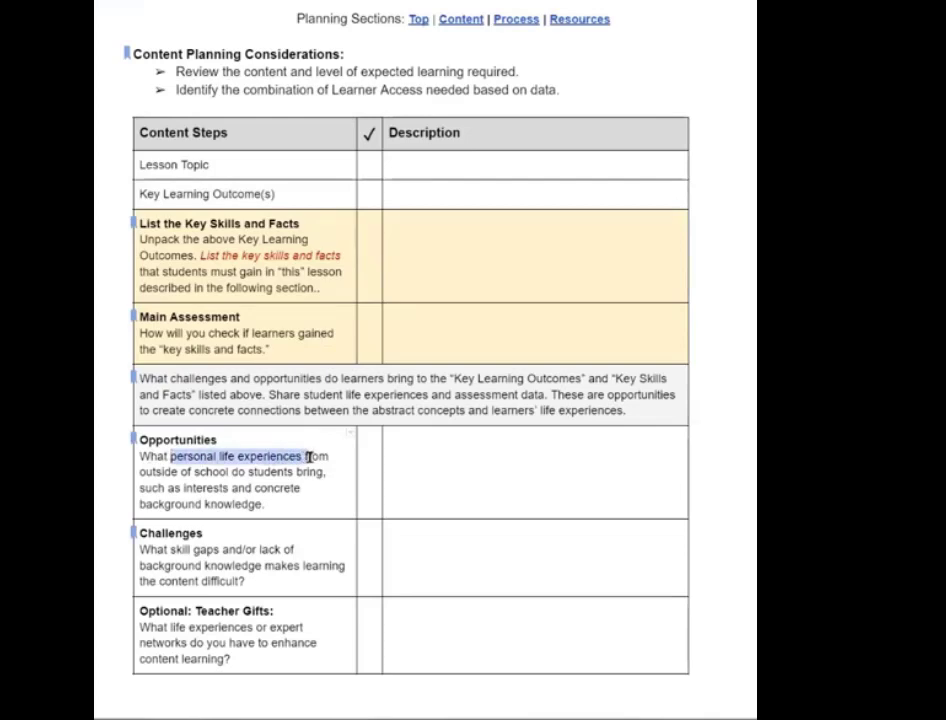
left_click_drag(307, 456, 300, 471)
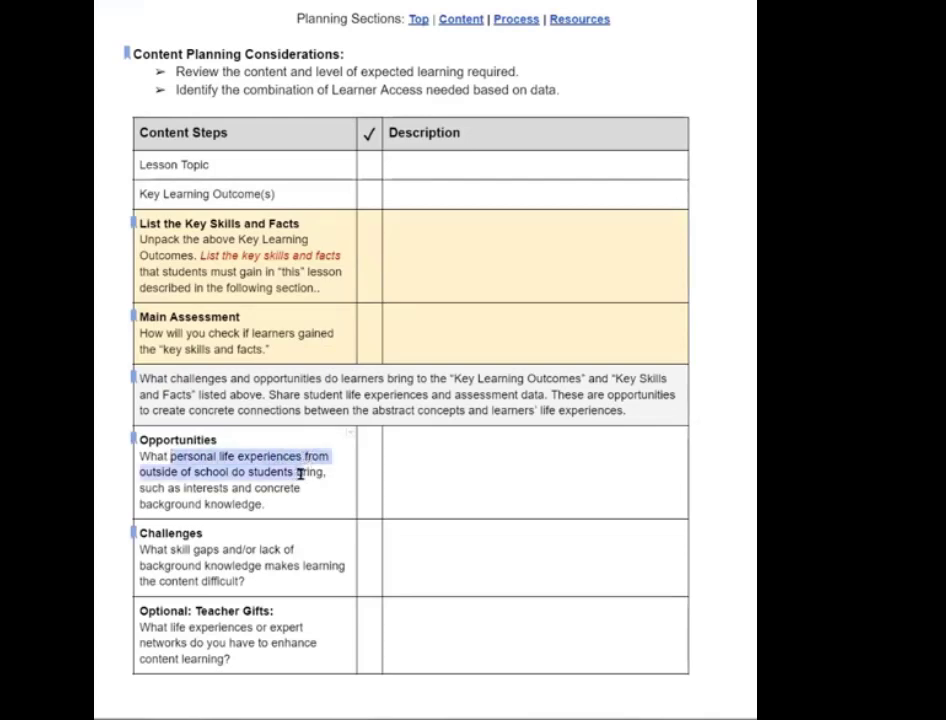
left_click(287, 456)
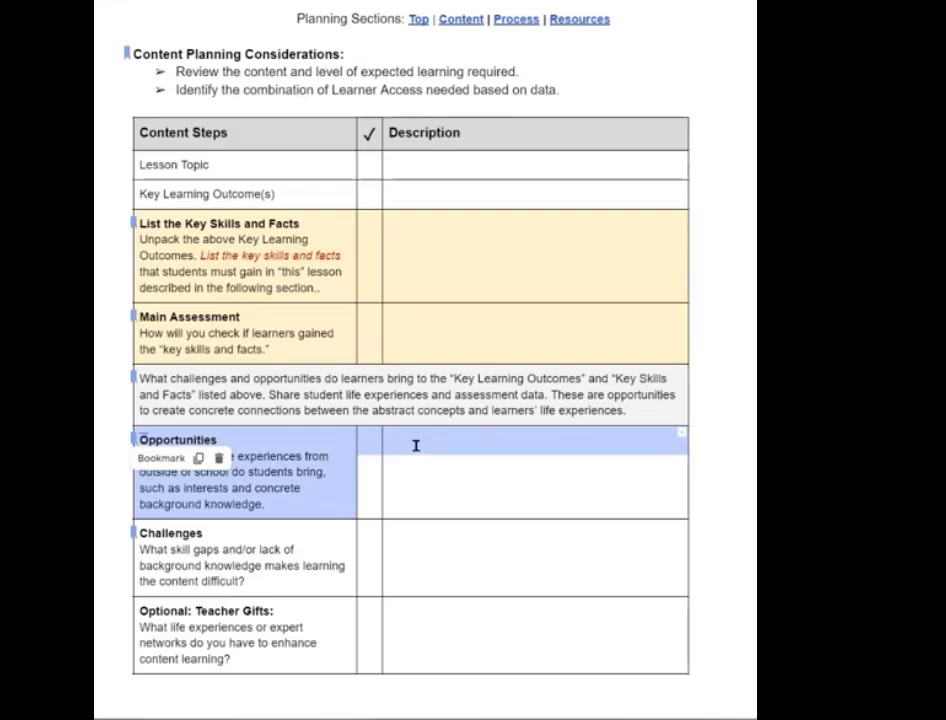
scroll("down", 3)
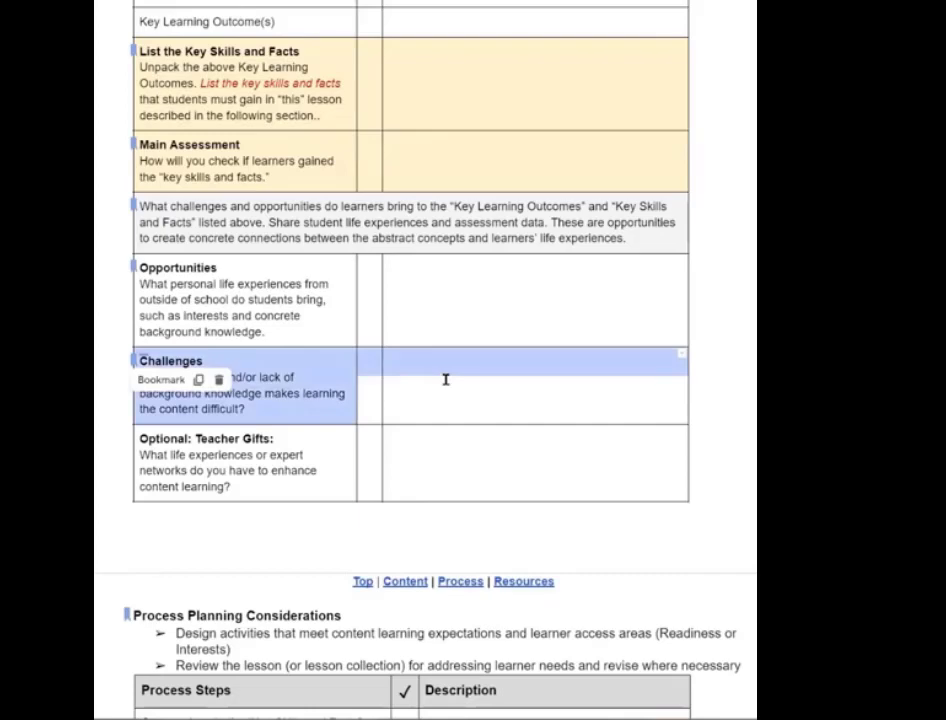
left_click(430, 373)
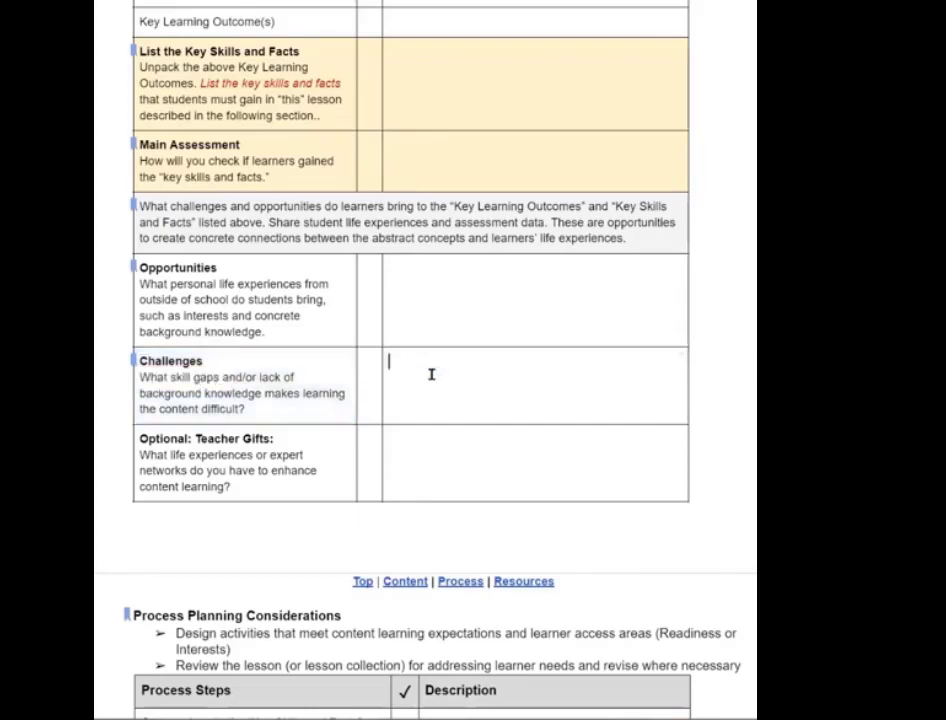
mouse_move(343, 383)
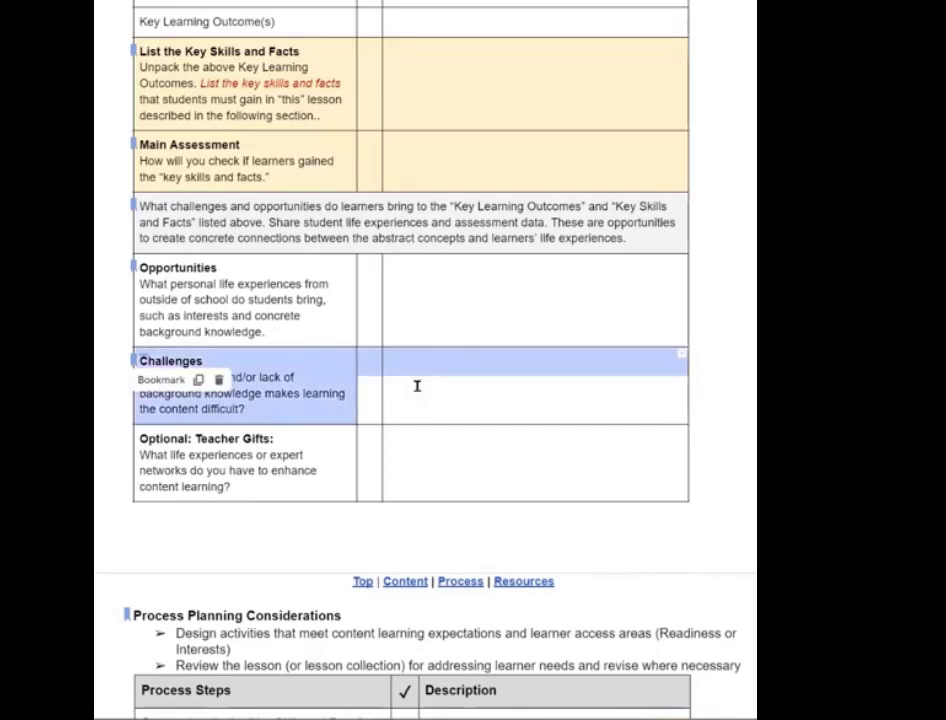
left_click(288, 455)
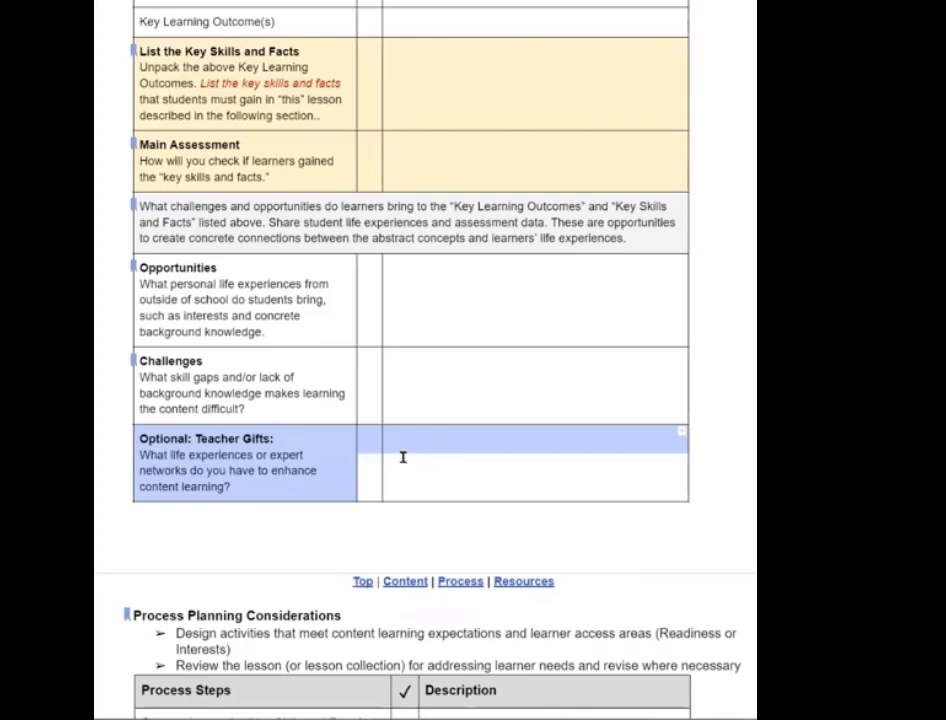
Move down to Process Planning Considerations and point out the Key Skills and Facts row.
scroll("down", 3)
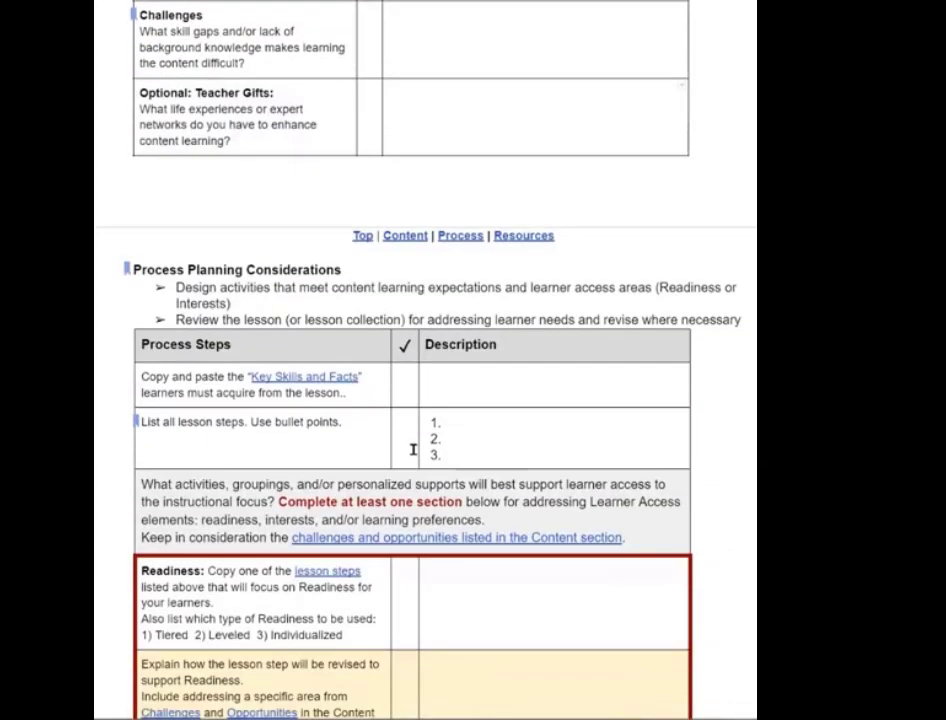
scroll("down", 3)
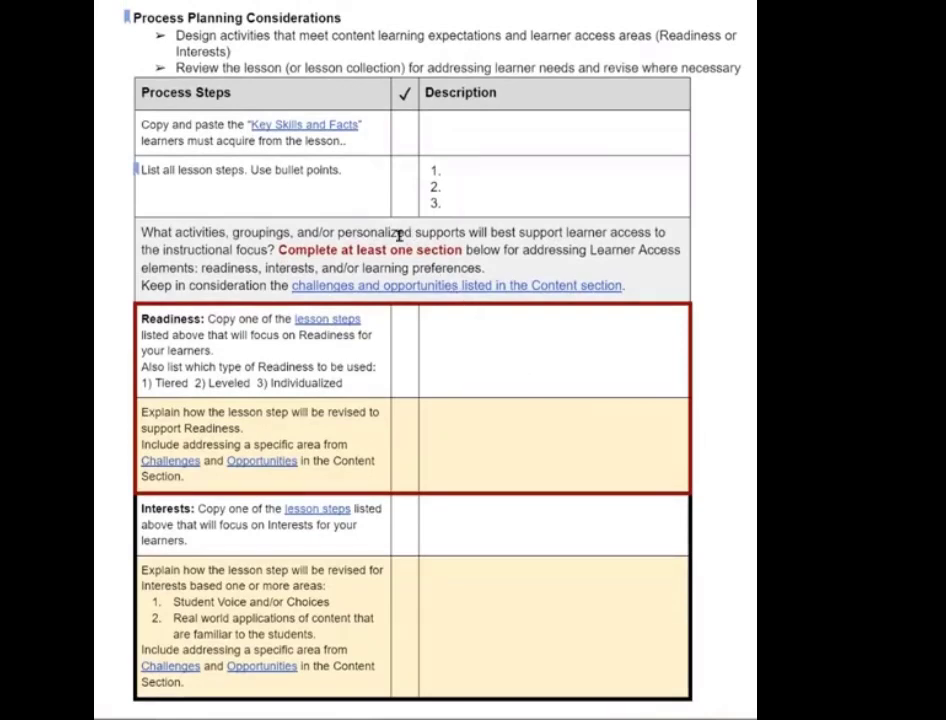
mouse_move(385, 180)
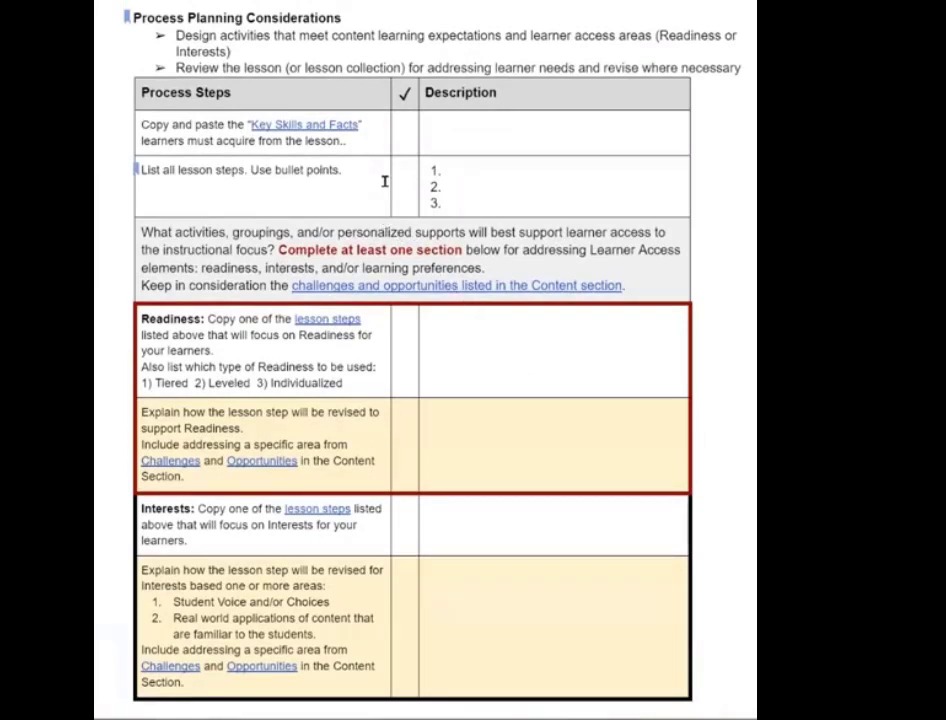
mouse_move(380, 147)
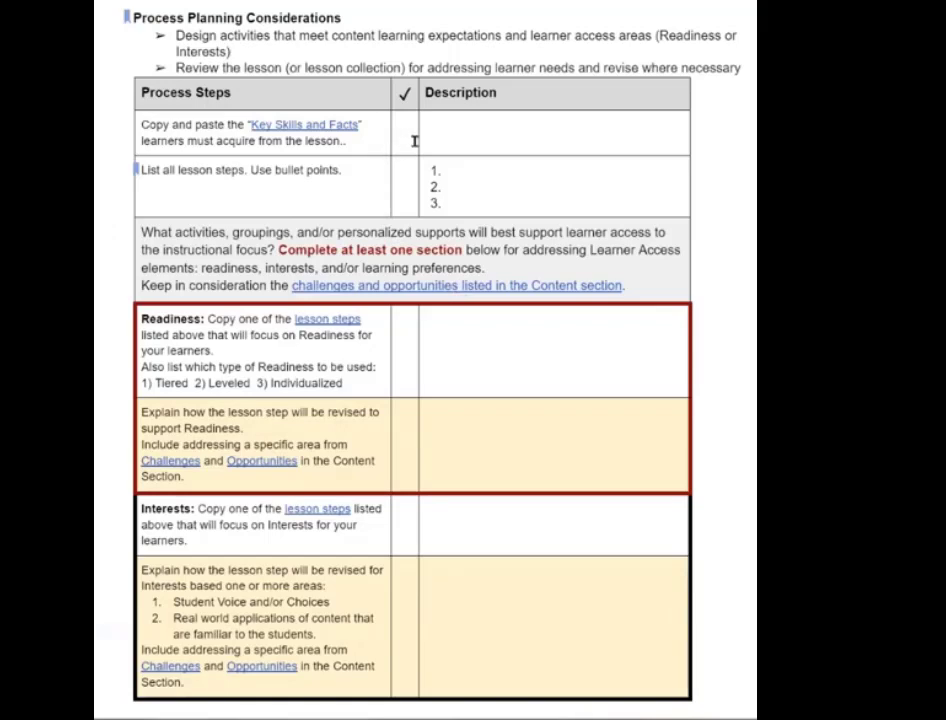
mouse_move(447, 130)
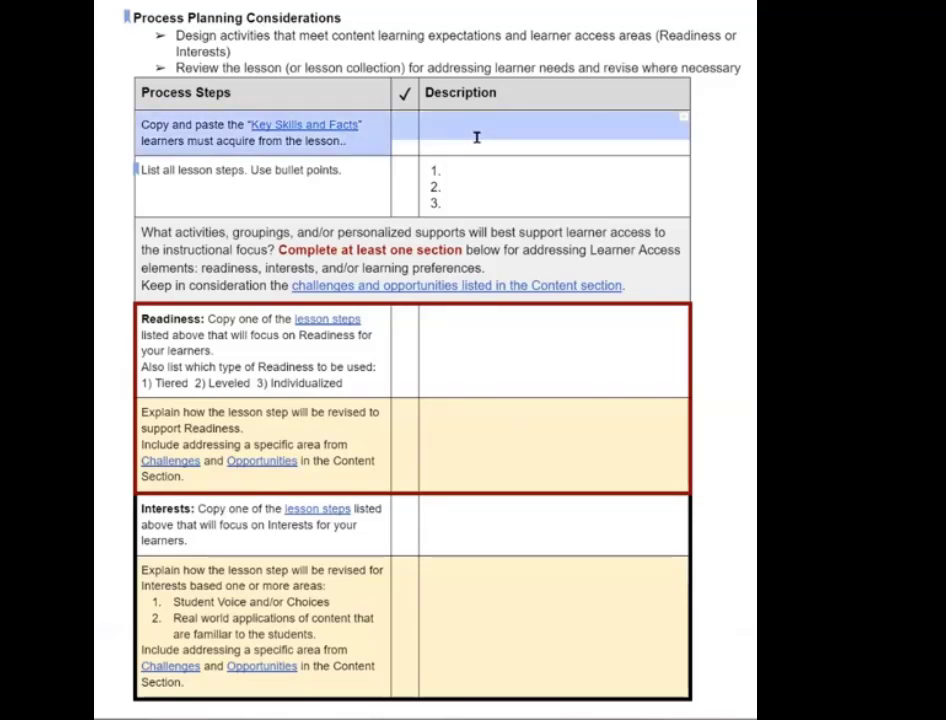
left_click(455, 170)
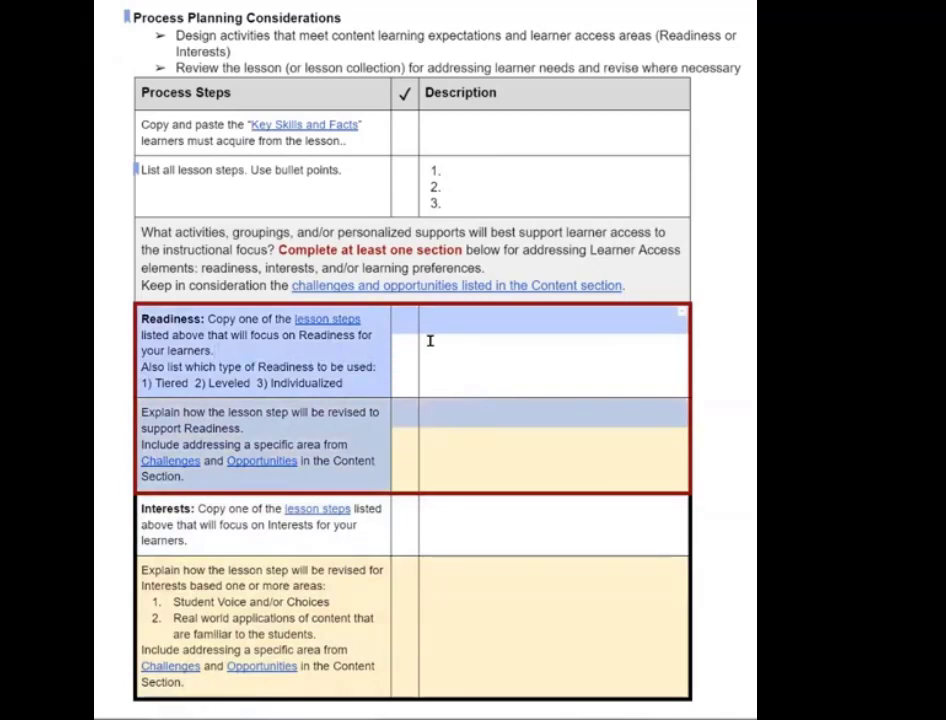
mouse_move(437, 322)
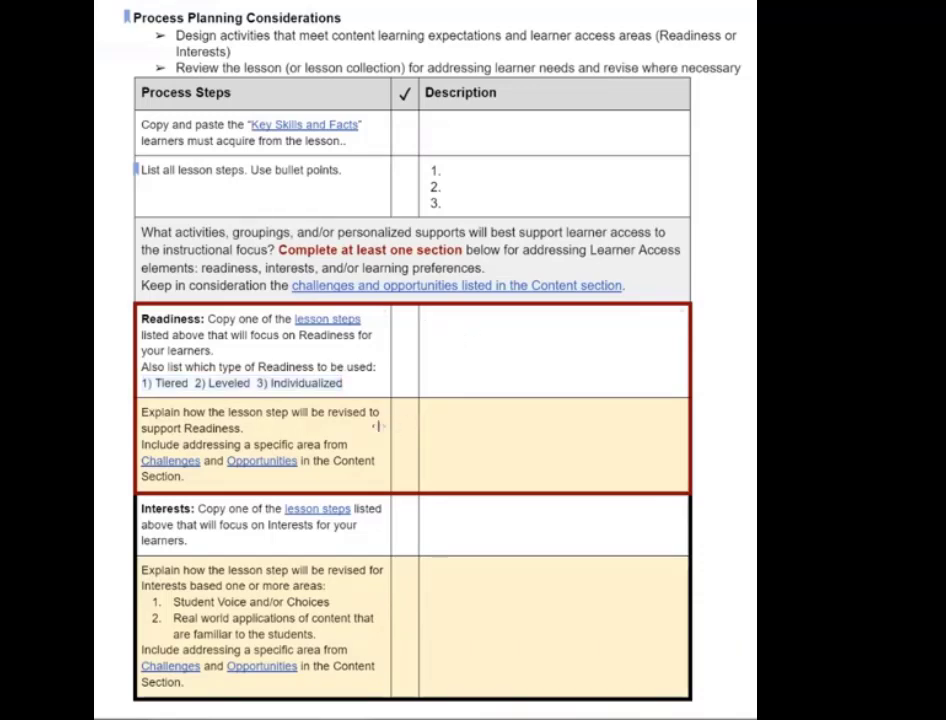
left_click(500, 437)
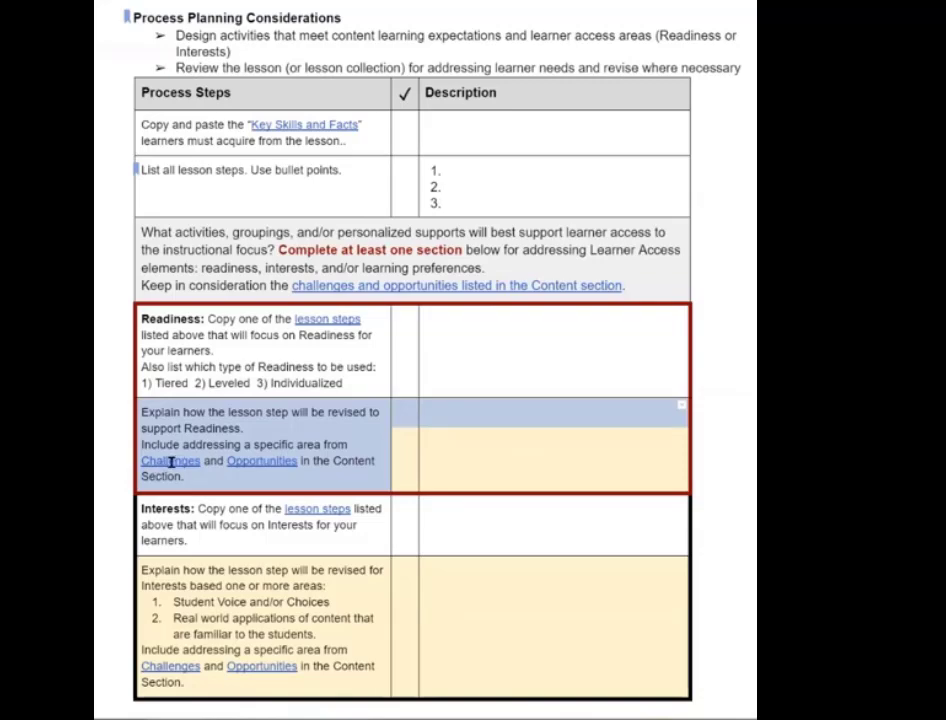
scroll("up", 3)
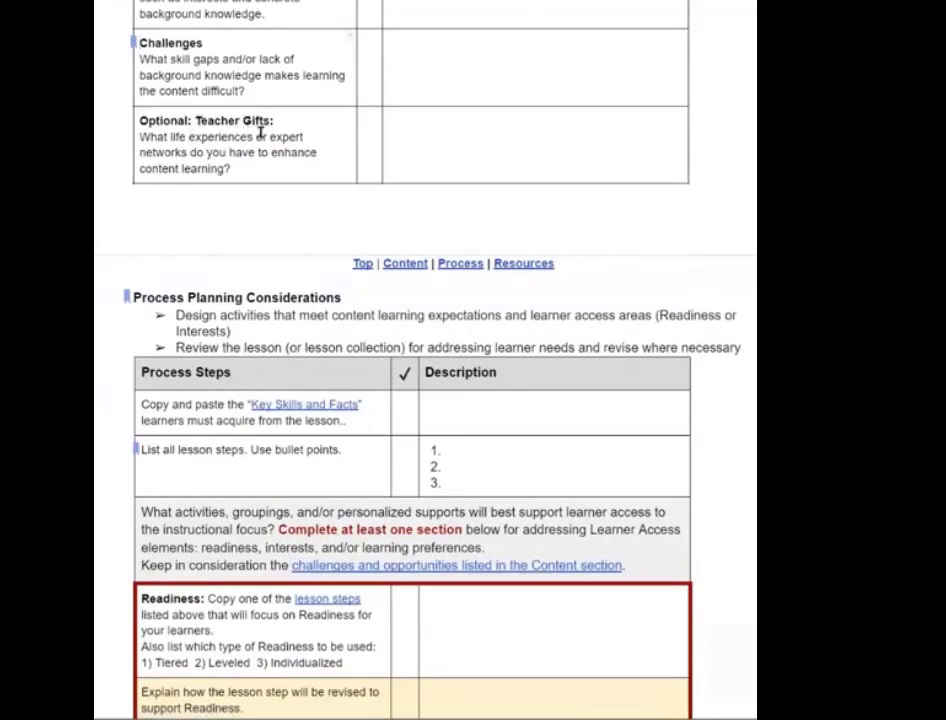
scroll("down", 3)
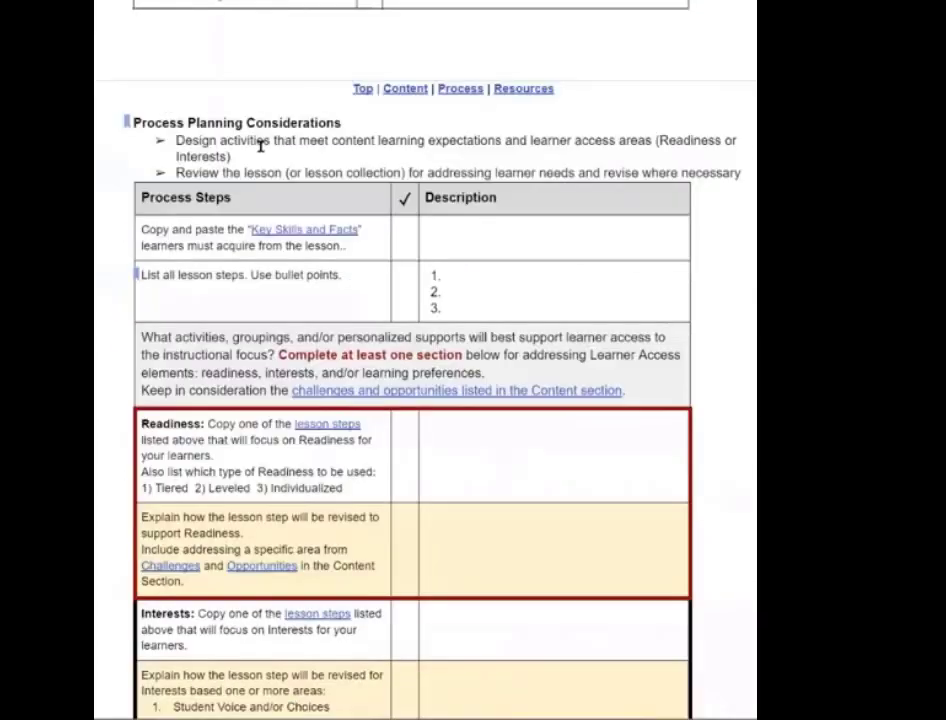
scroll("down", 3)
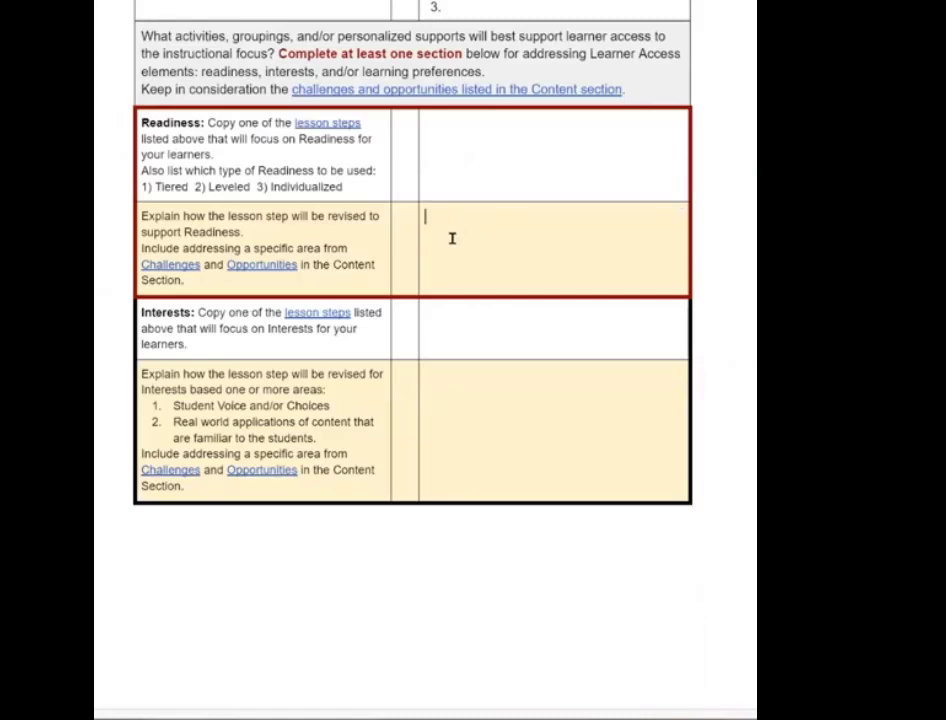
mouse_move(358, 349)
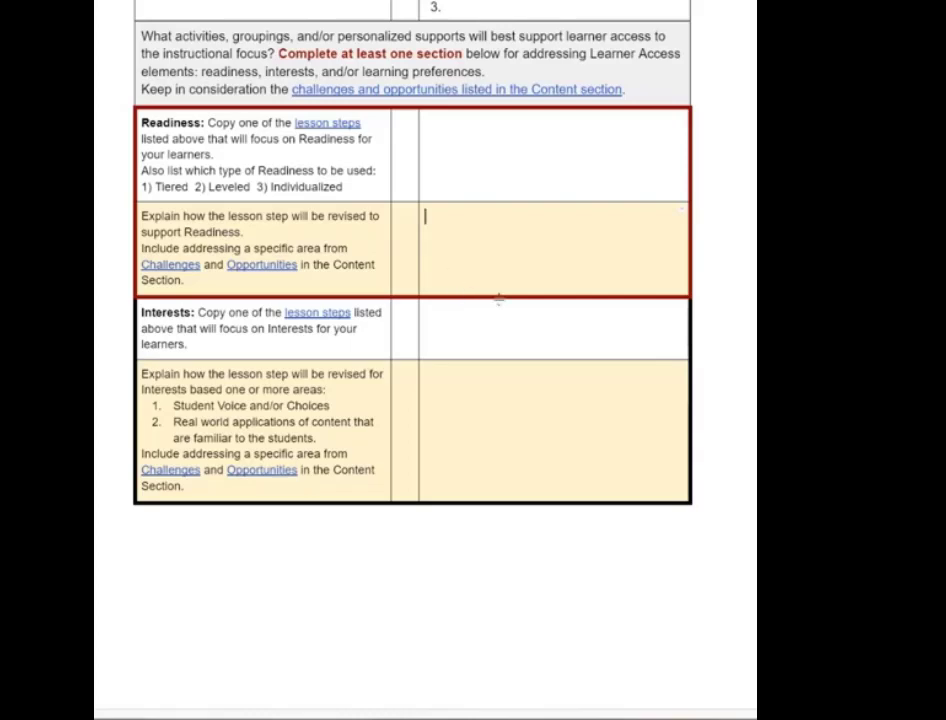
scroll("up", 3)
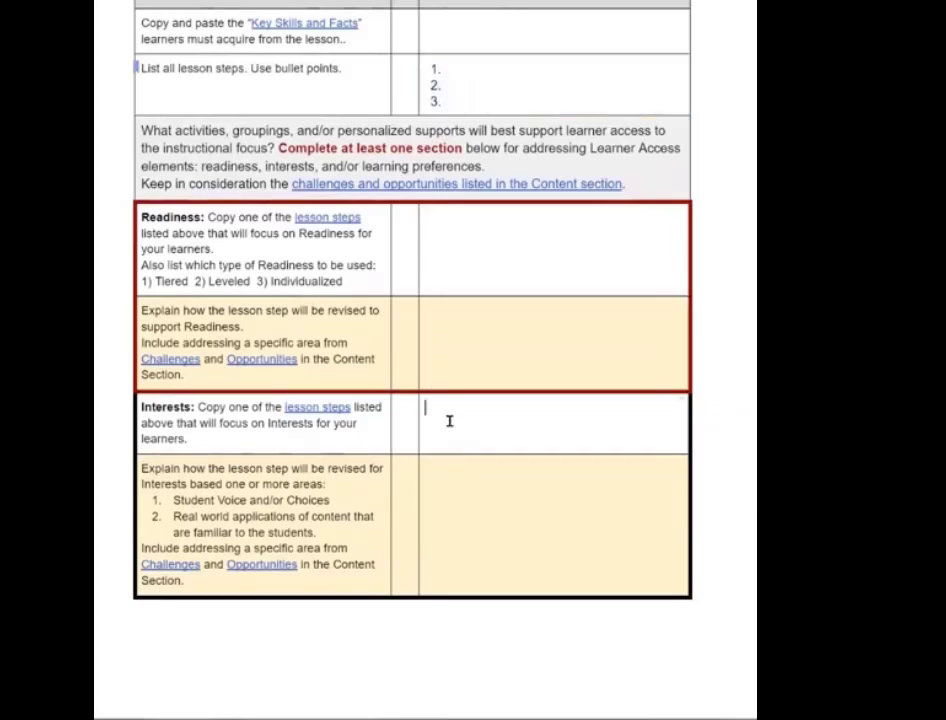
mouse_move(461, 440)
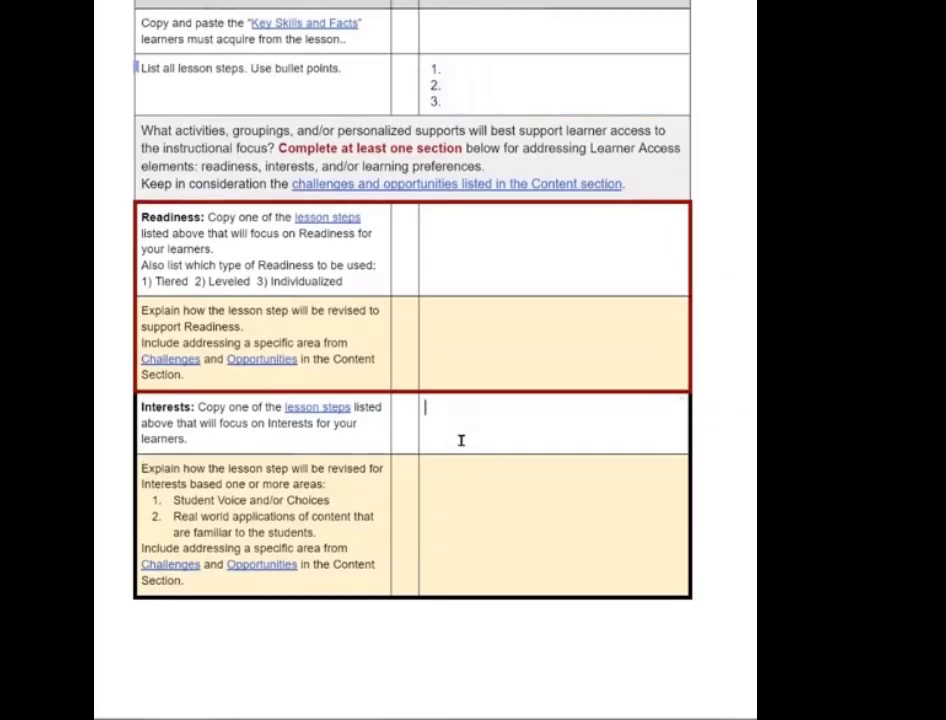